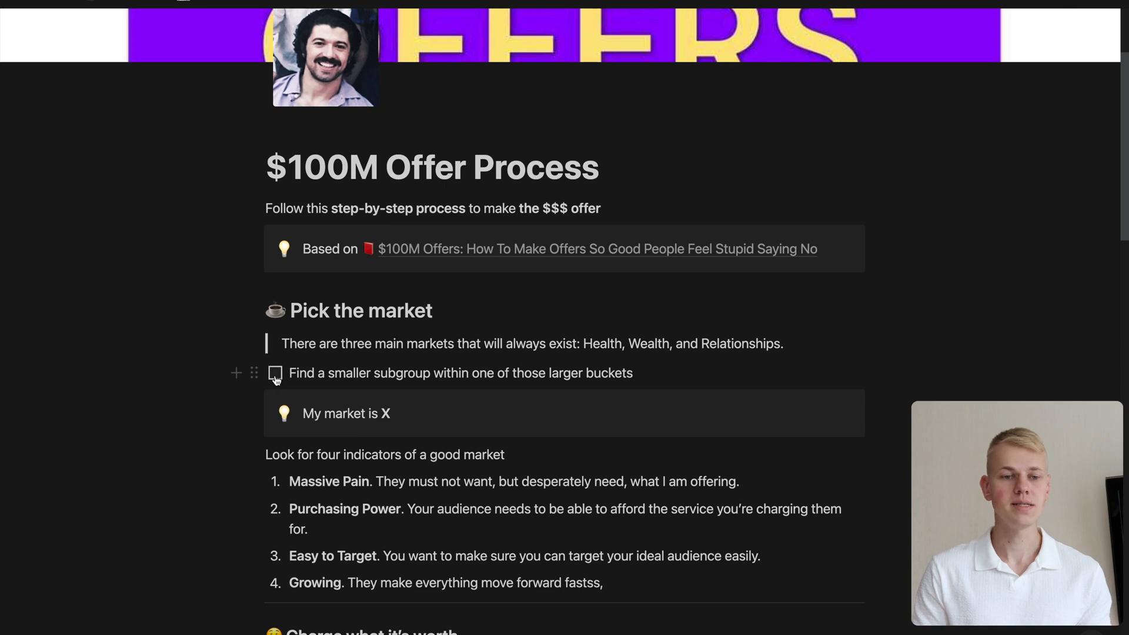
# - Tick 'Find a smaller subgroup within one of those larger buckets' under Pick the market
pyautogui.click(275, 373)
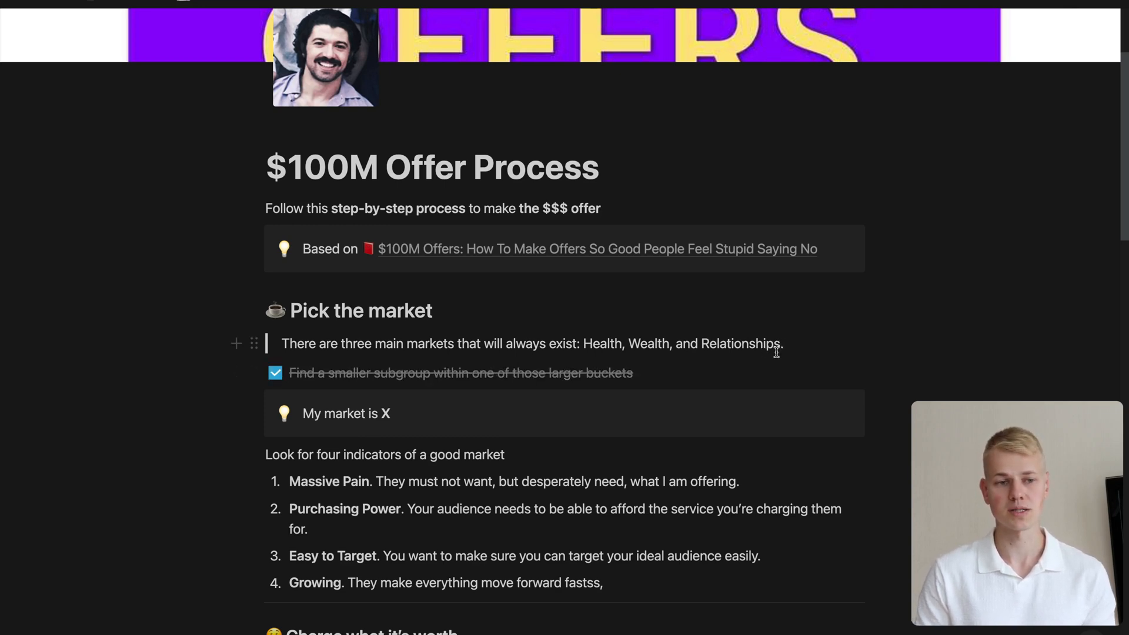
pyautogui.scroll(-3)
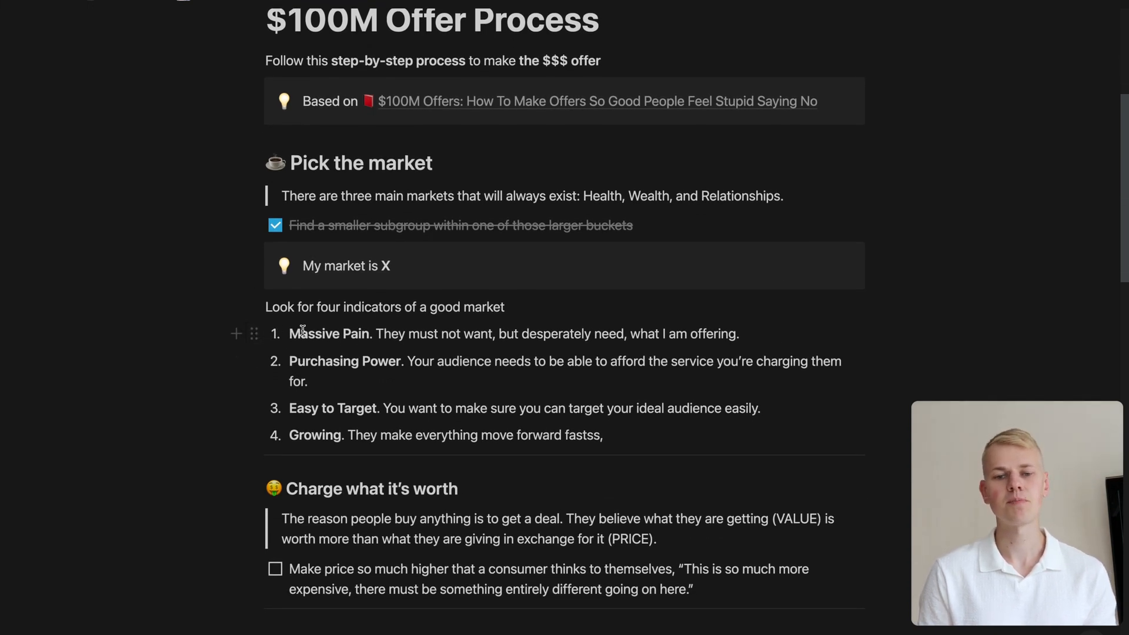
pyautogui.moveTo(306, 402)
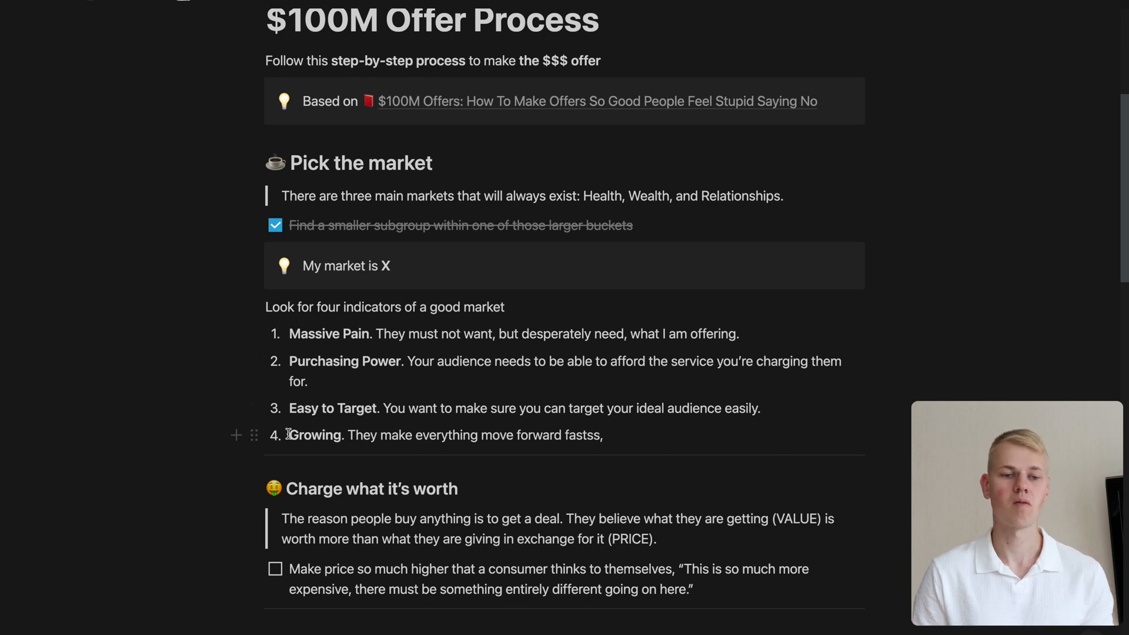
pyautogui.scroll(-3)
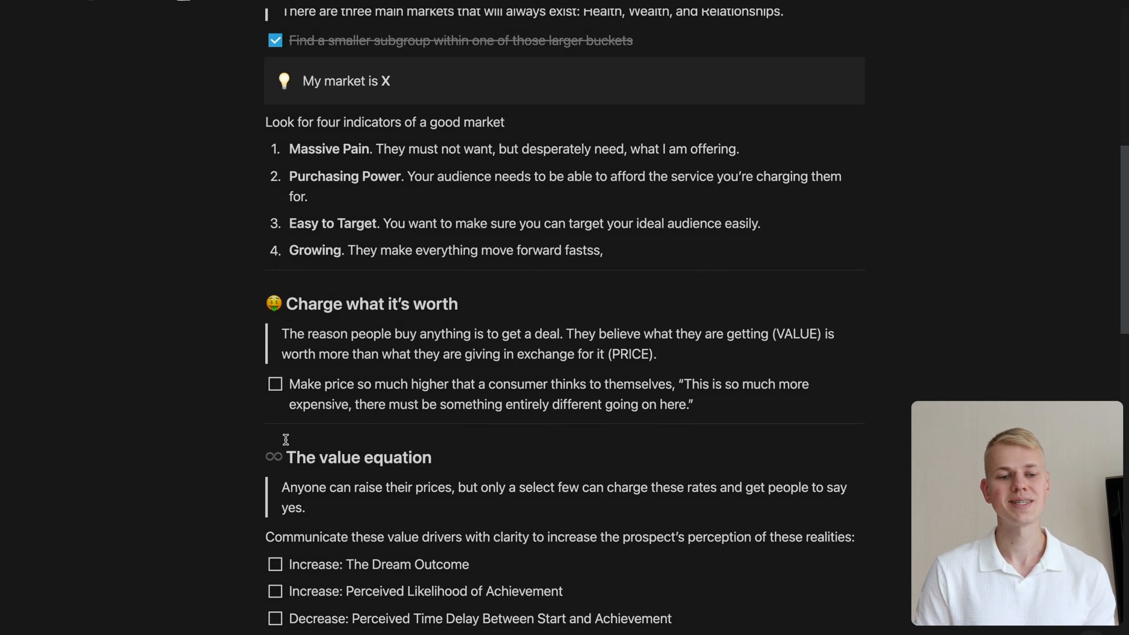
# - Tick the 'Make price so much higher…' task under Charge what it's worth
pyautogui.click(275, 384)
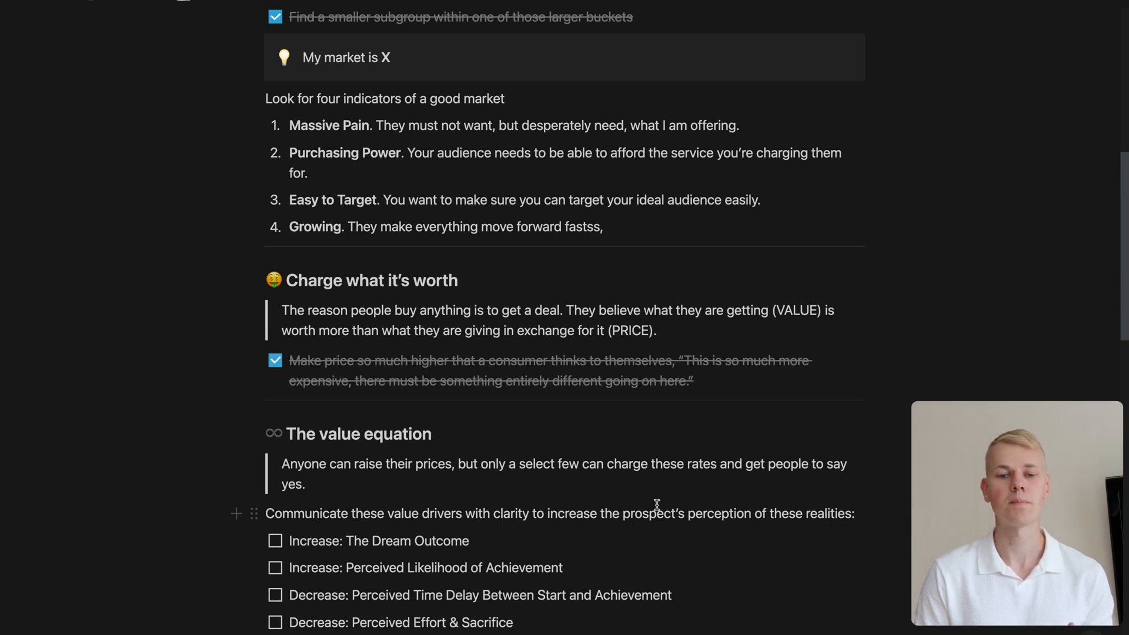
pyautogui.scroll(-3)
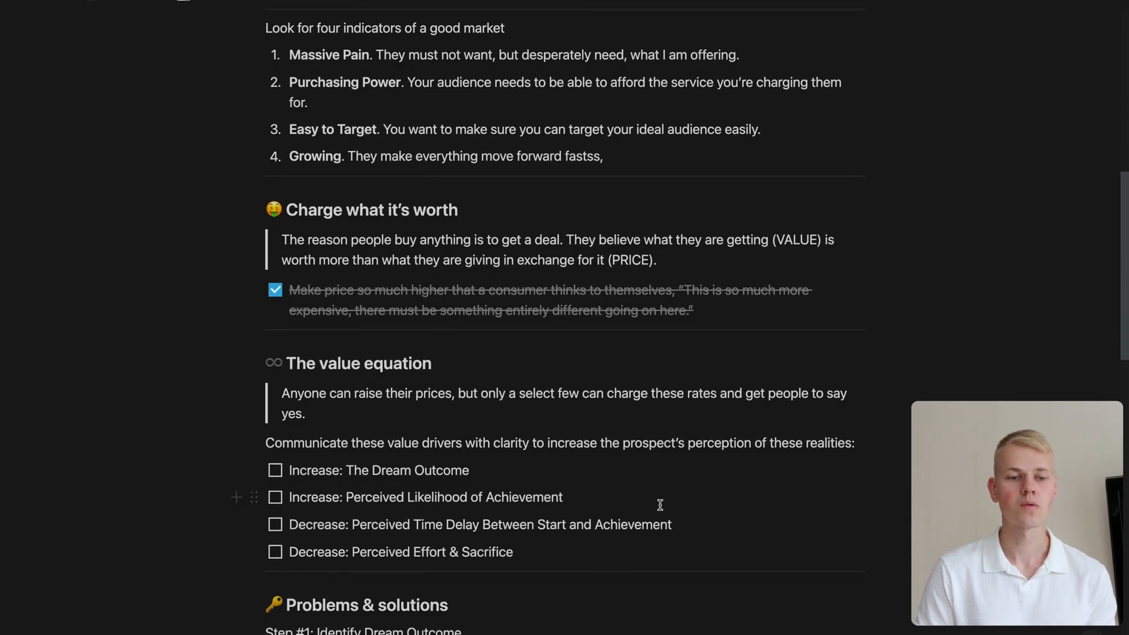
pyautogui.scroll(-3)
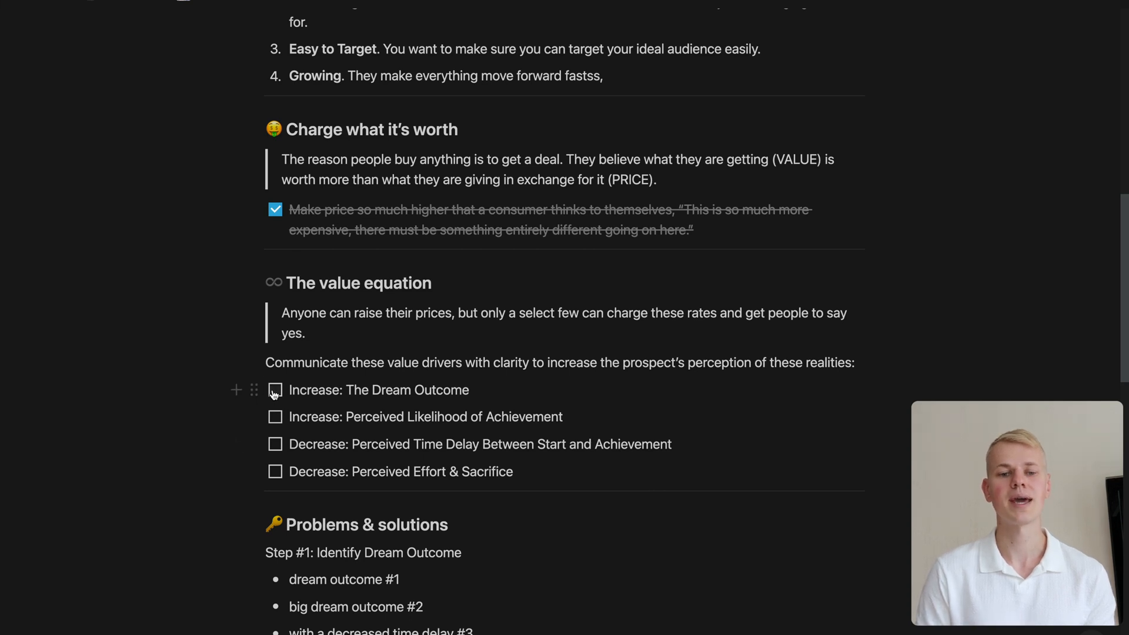
# - Tick all four value drivers: Dream Outcome, Likelihood of Achievement, Time Delay, Effort and Sacrifice
pyautogui.click(275, 389)
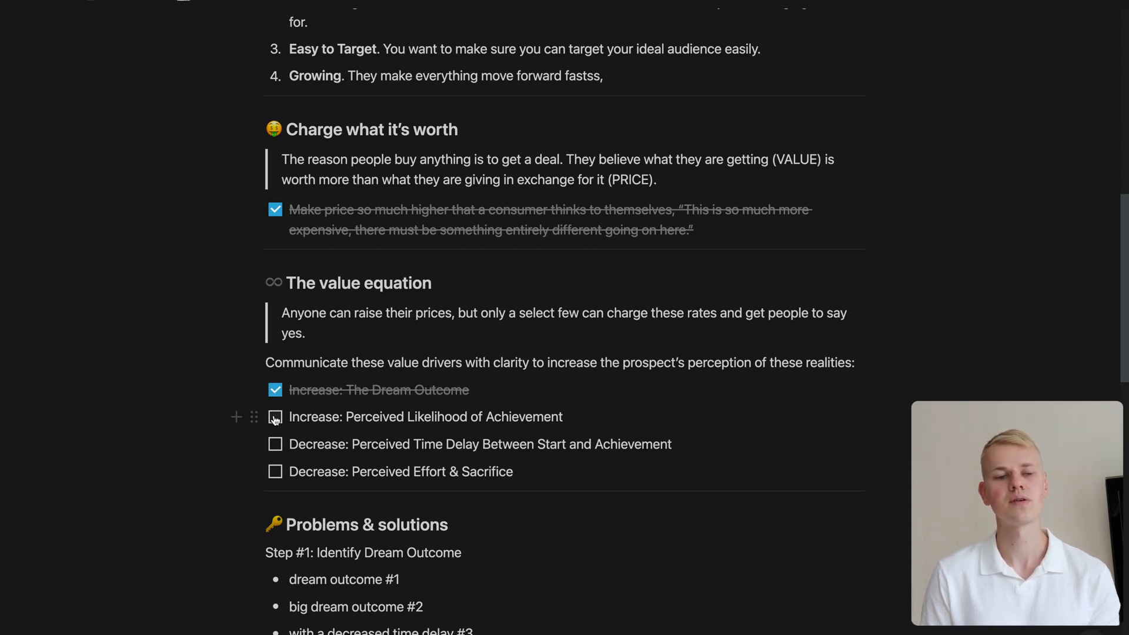
pyautogui.click(275, 416)
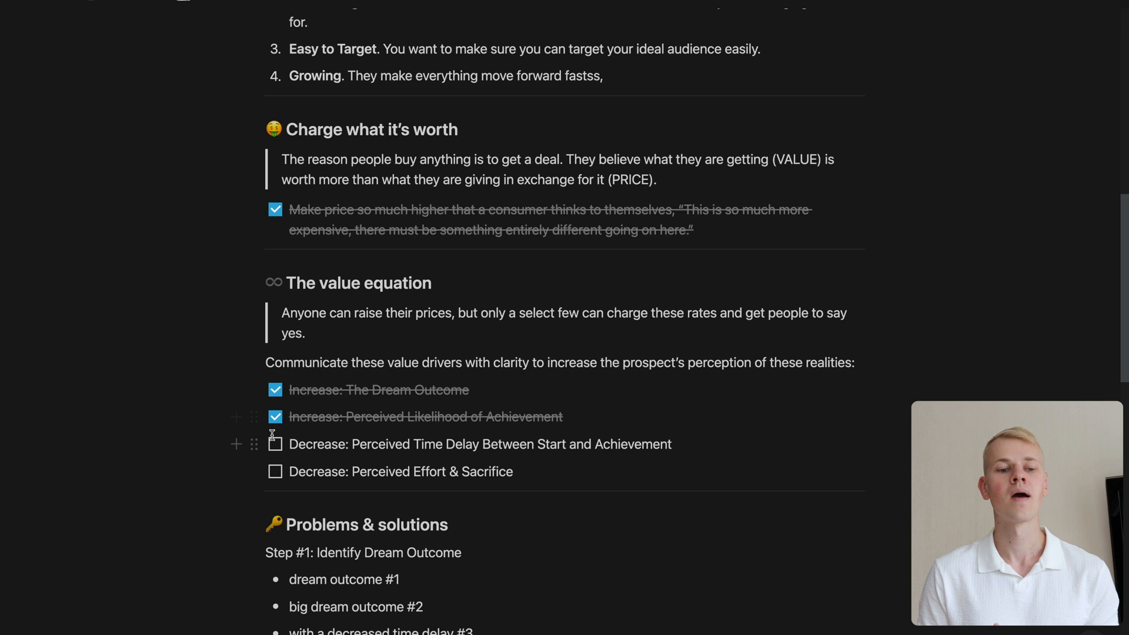
pyautogui.click(275, 443)
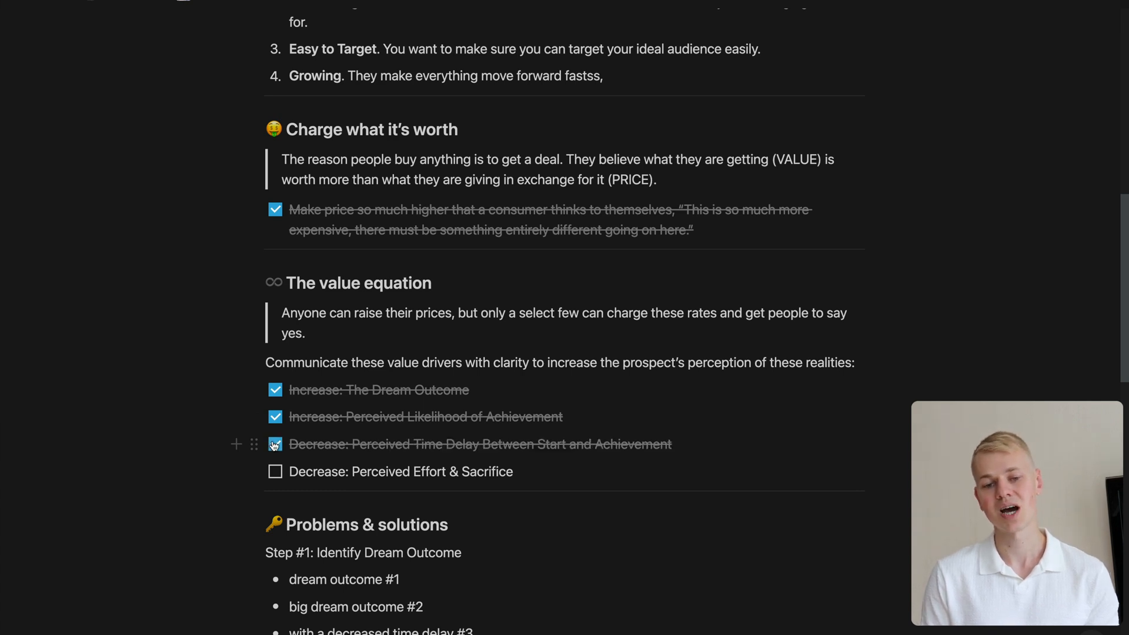
pyautogui.click(274, 471)
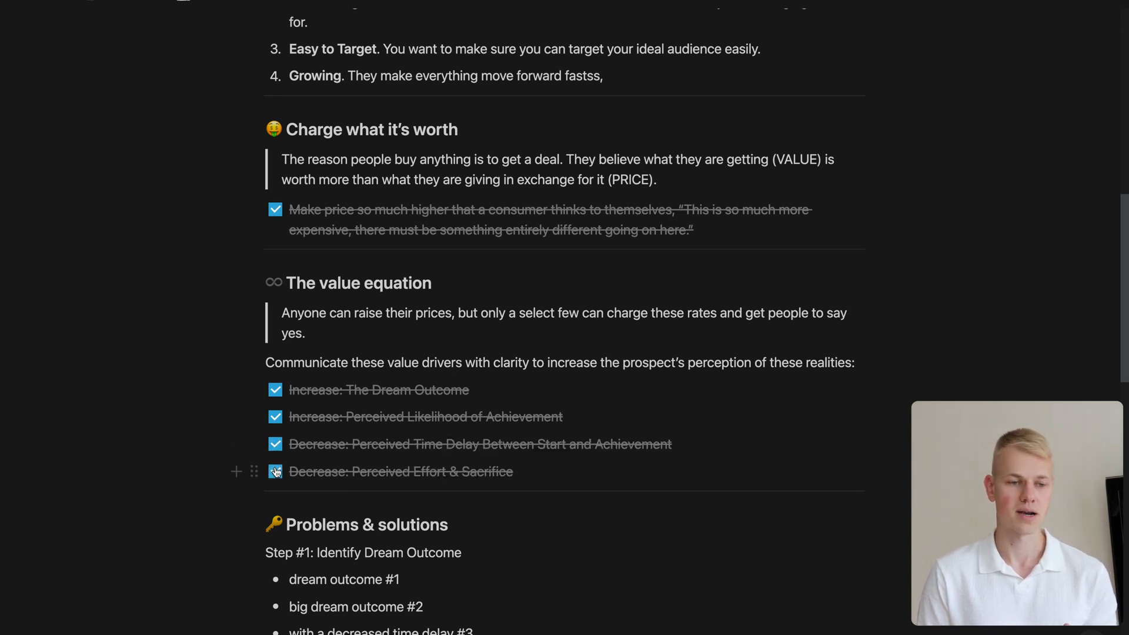
pyautogui.scroll(-3)
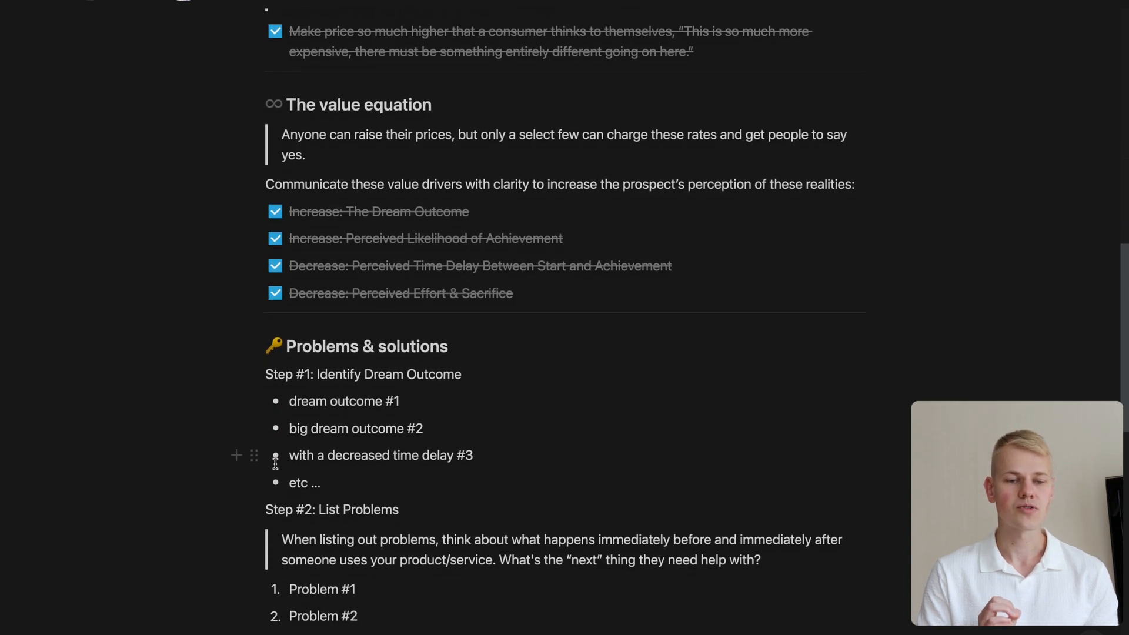
pyautogui.scroll(-3)
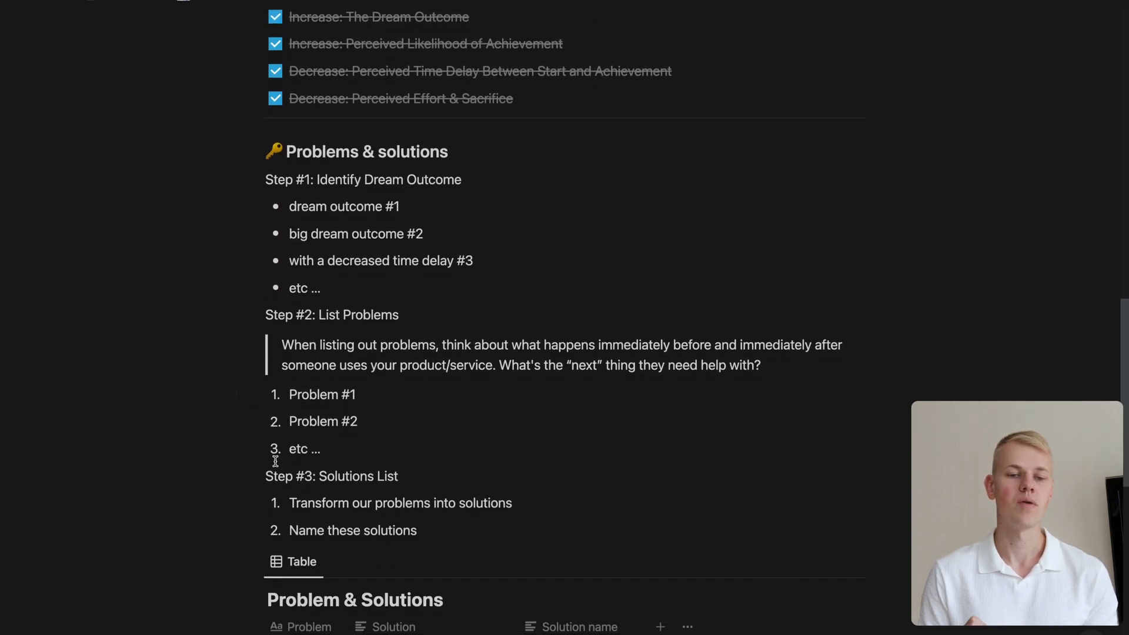
pyautogui.scroll(-3)
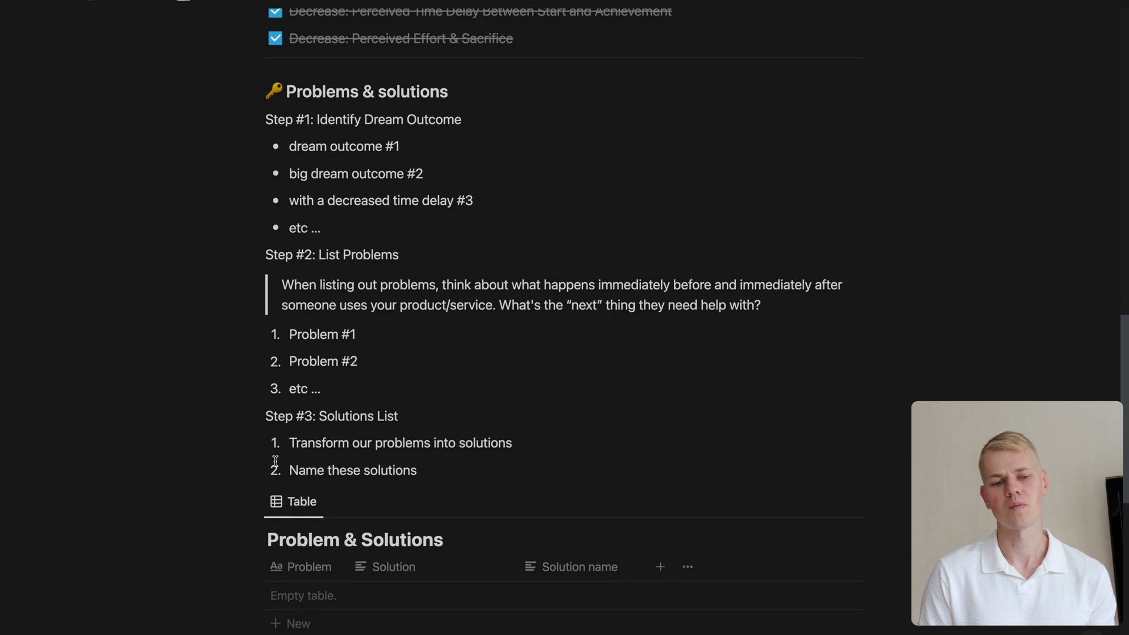
pyautogui.scroll(-3)
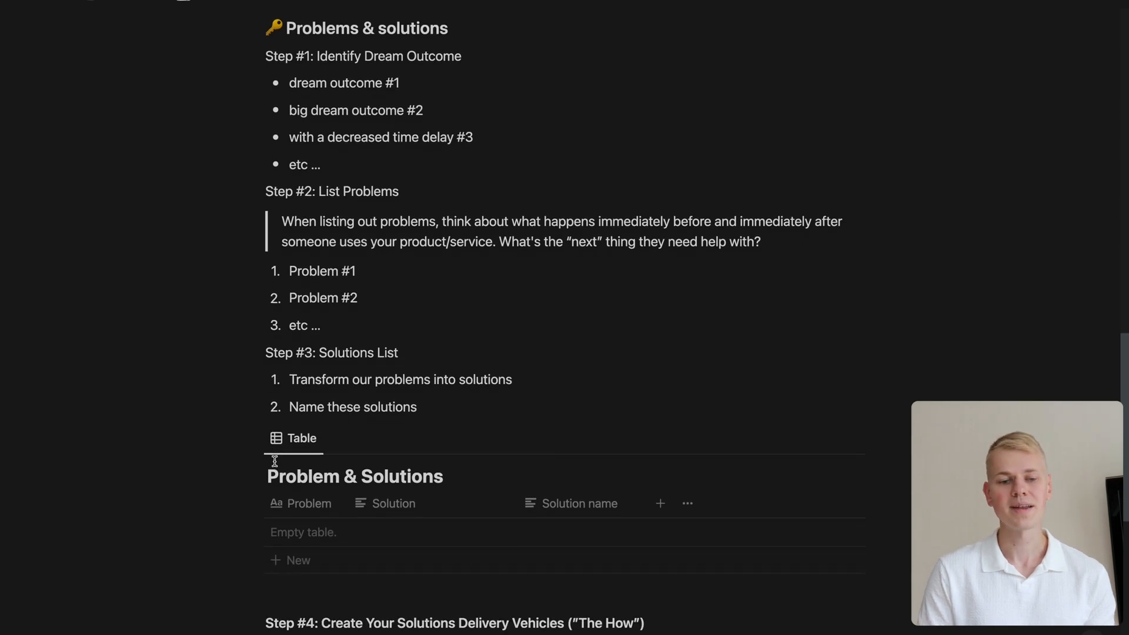
pyautogui.scroll(-3)
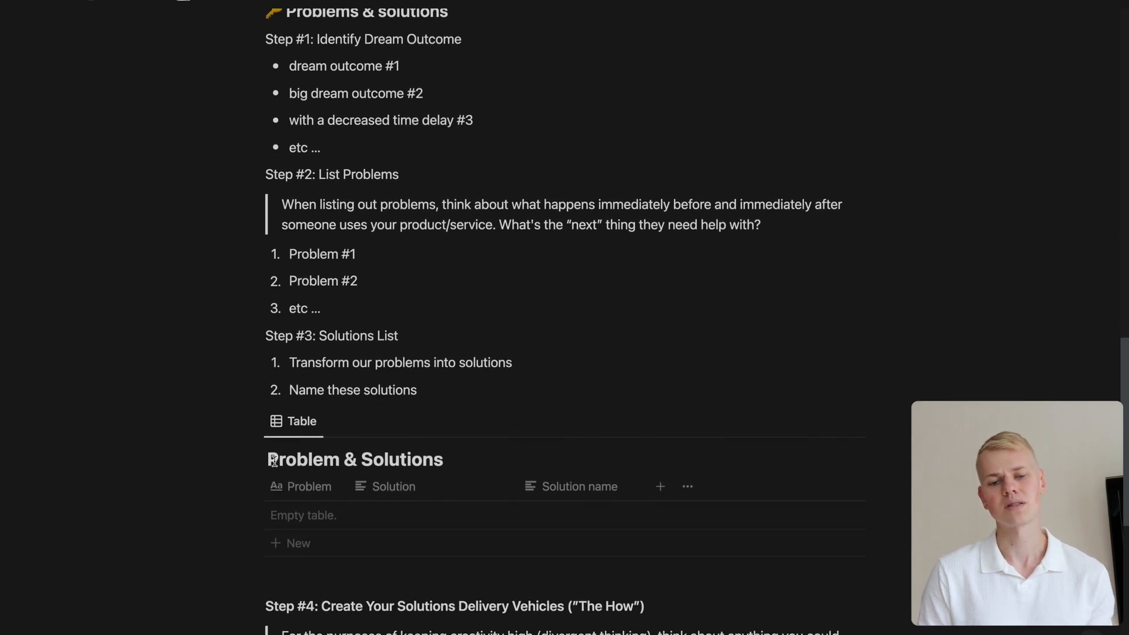
pyautogui.scroll(-3)
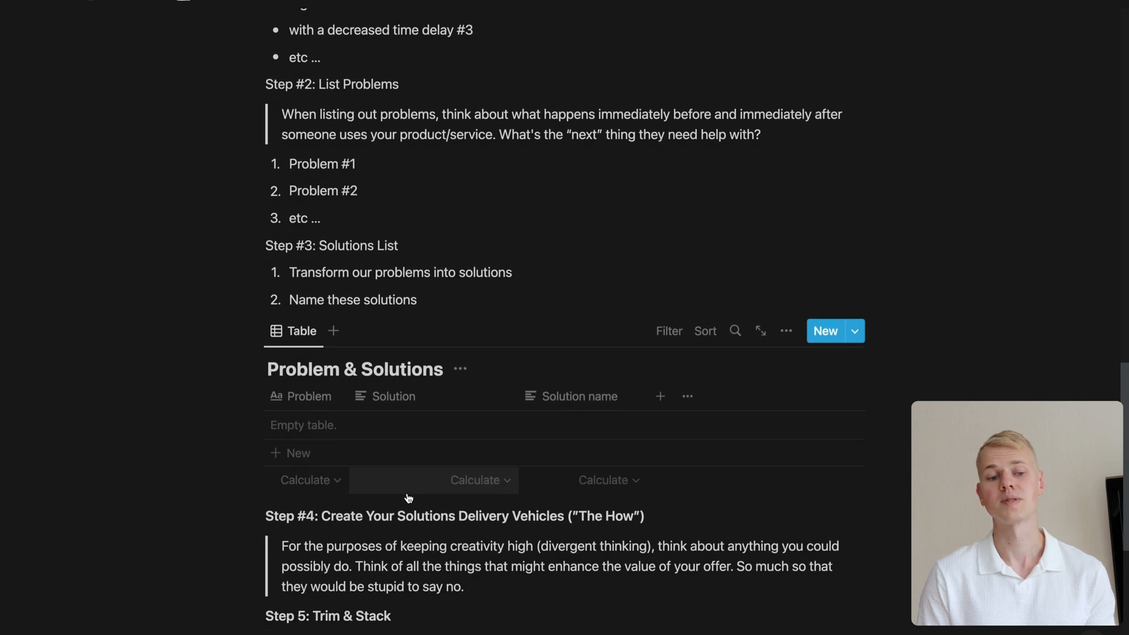
pyautogui.scroll(-3)
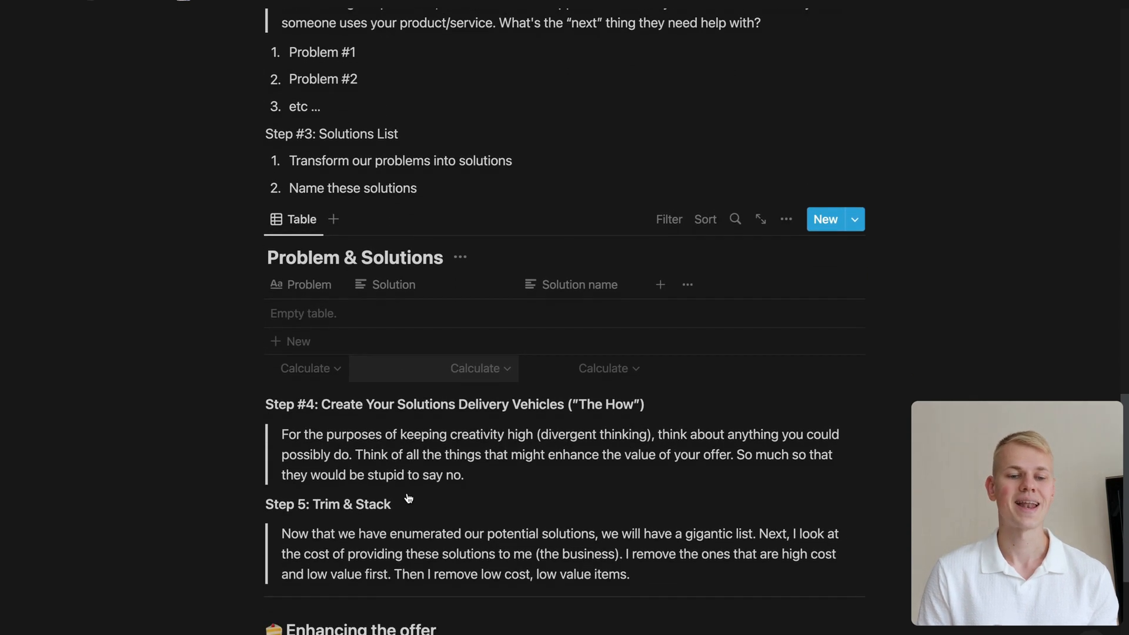
pyautogui.scroll(-3)
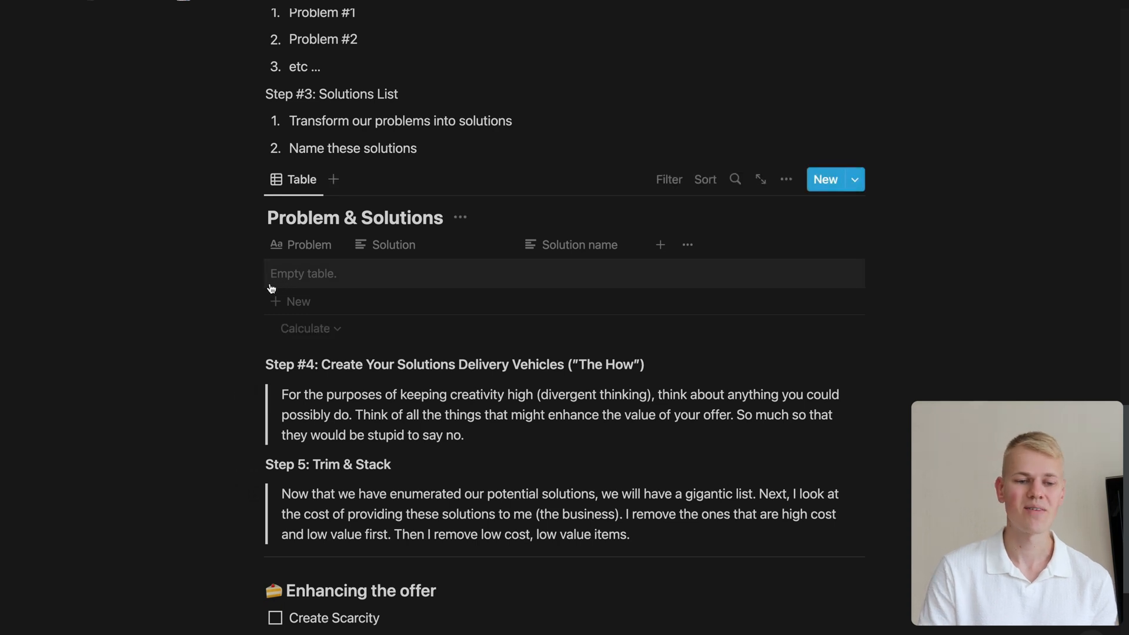
pyautogui.scroll(-3)
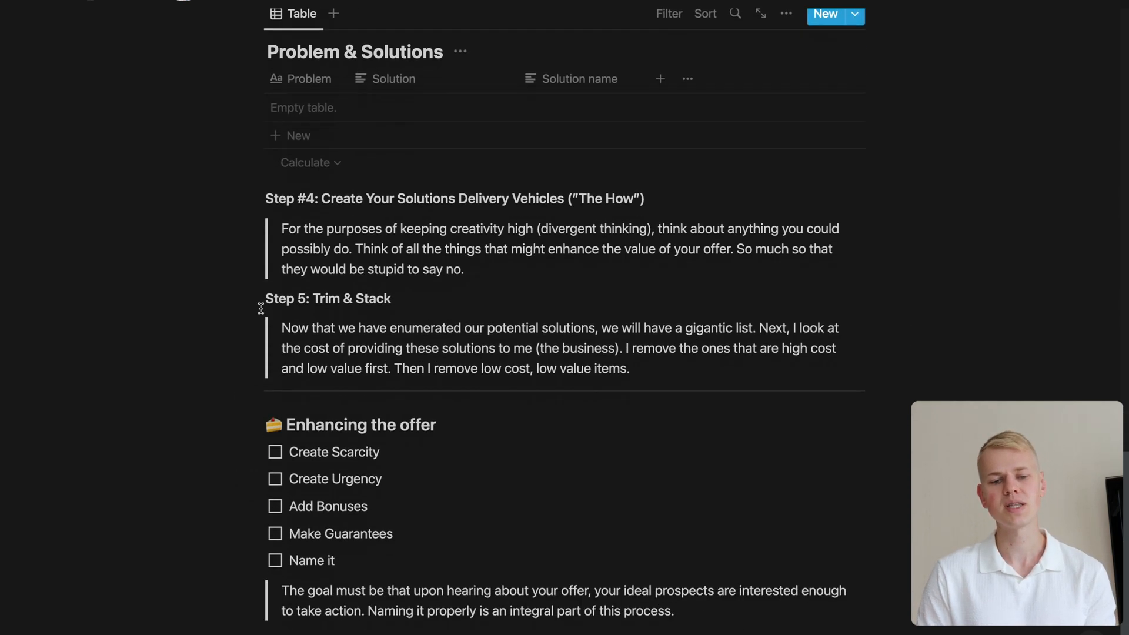
pyautogui.scroll(-3)
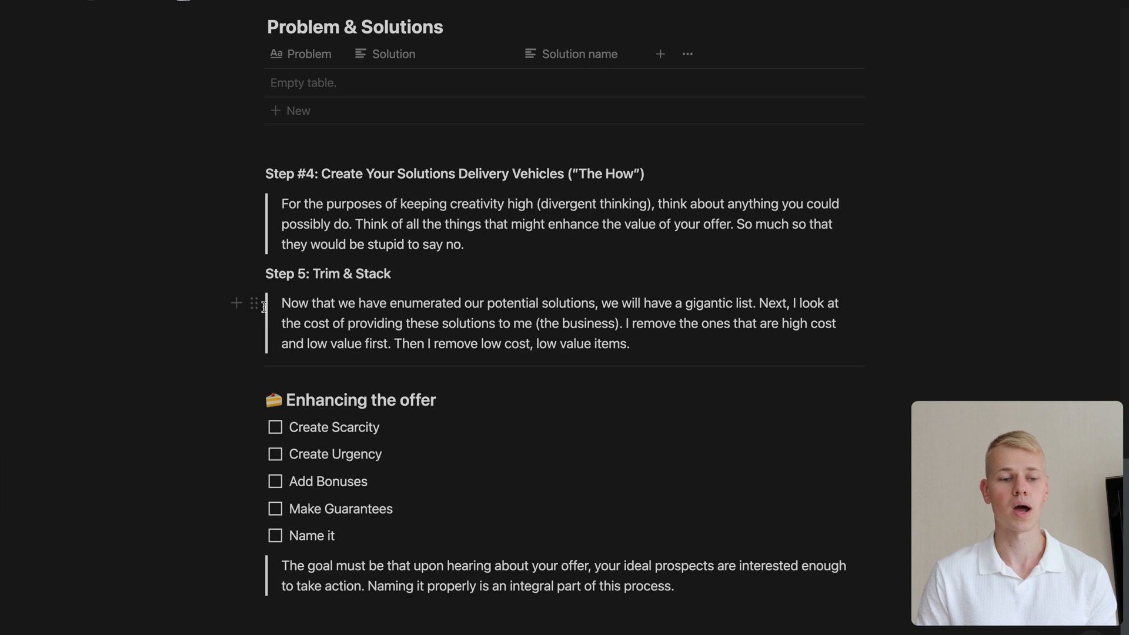
pyautogui.moveTo(276, 428)
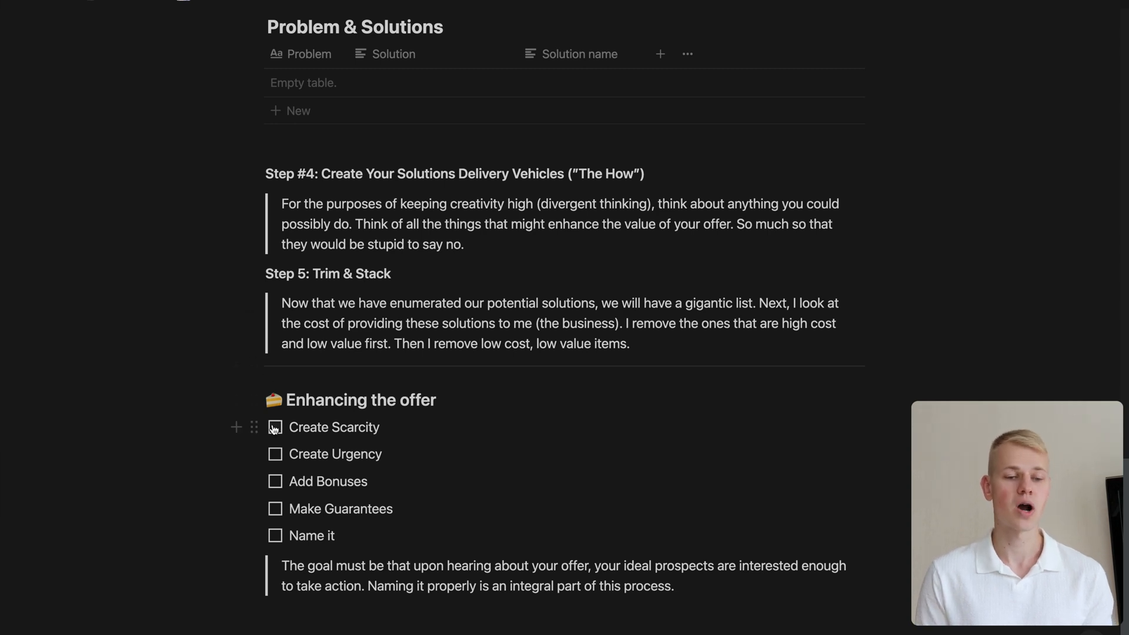
# - Tick 'Create Scarcity' under Enhancing the offer, leaving the other four unchecked
pyautogui.click(276, 428)
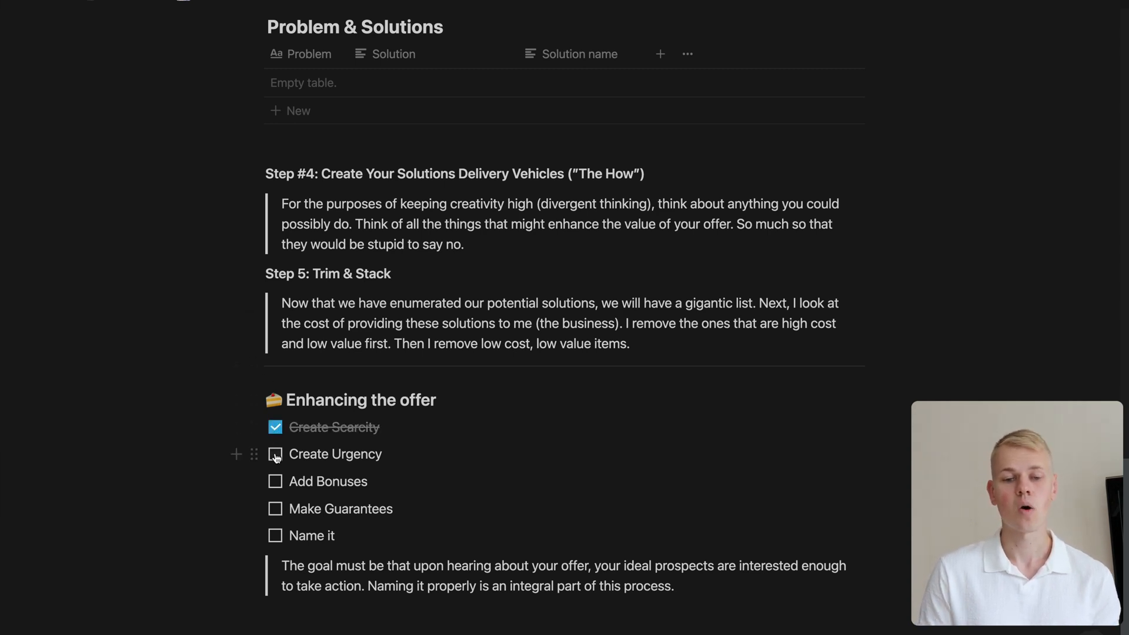